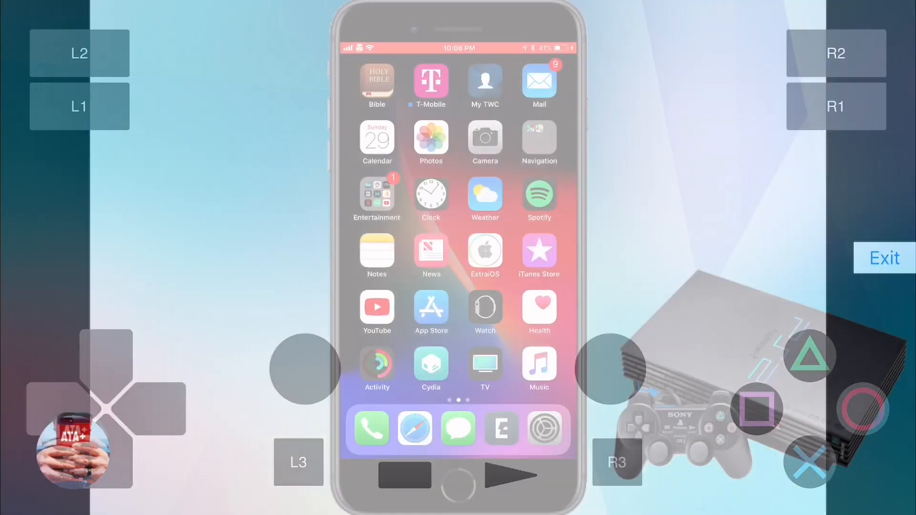
Check the last Home Screen page for the newly installed Play! and Filza icons
left_click(884, 257)
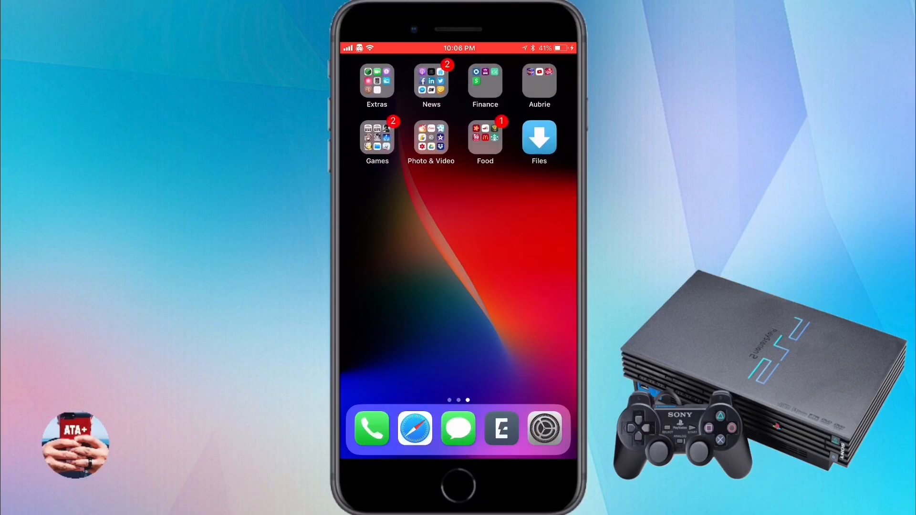
left_click(376, 138)
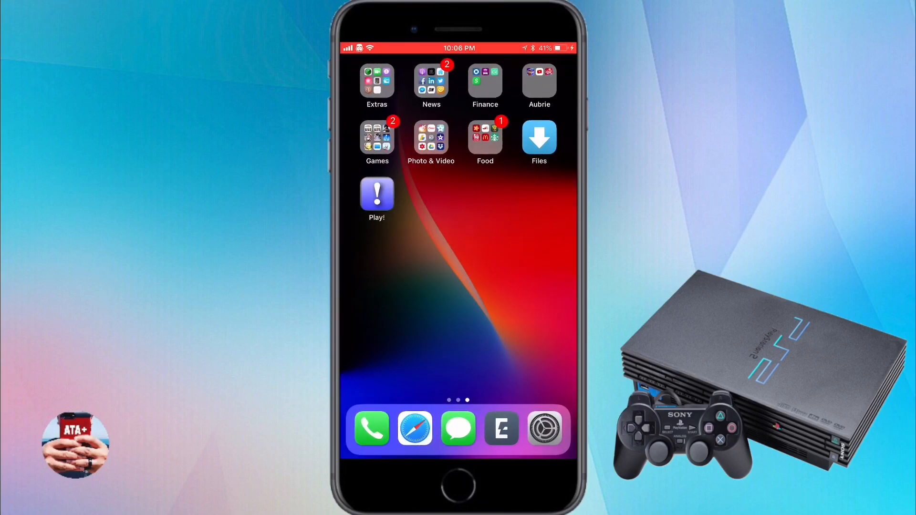
left_click(376, 80)
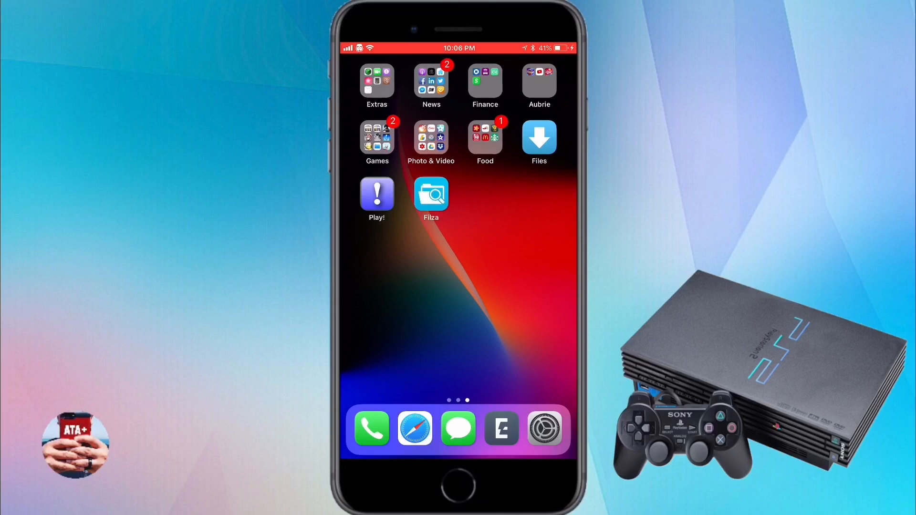
scroll("left", 3)
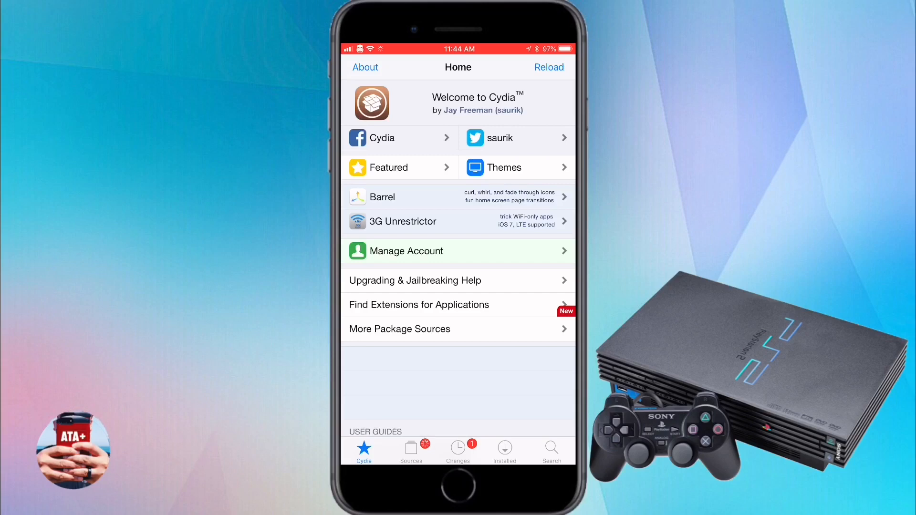
Browse Cydia's Changes and Sources, then open a repo's Sections with All Packages and Games
left_click(458, 450)
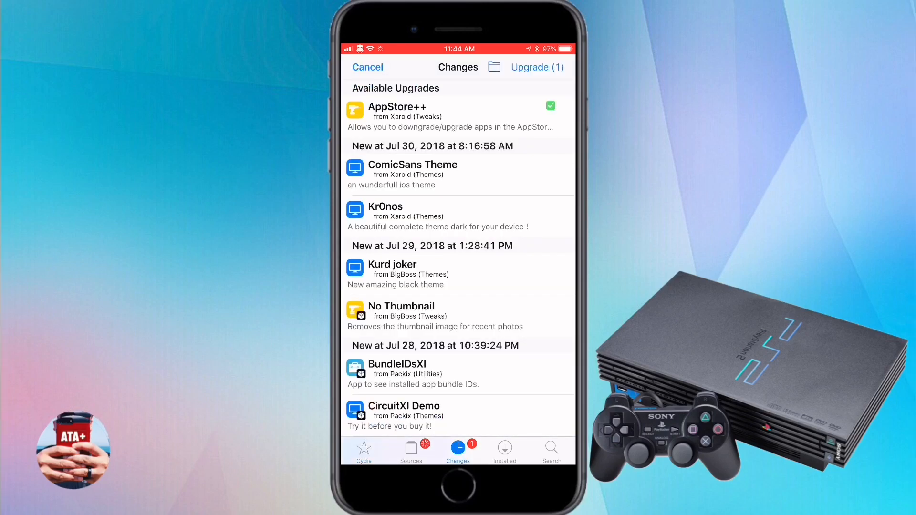
left_click(410, 447)
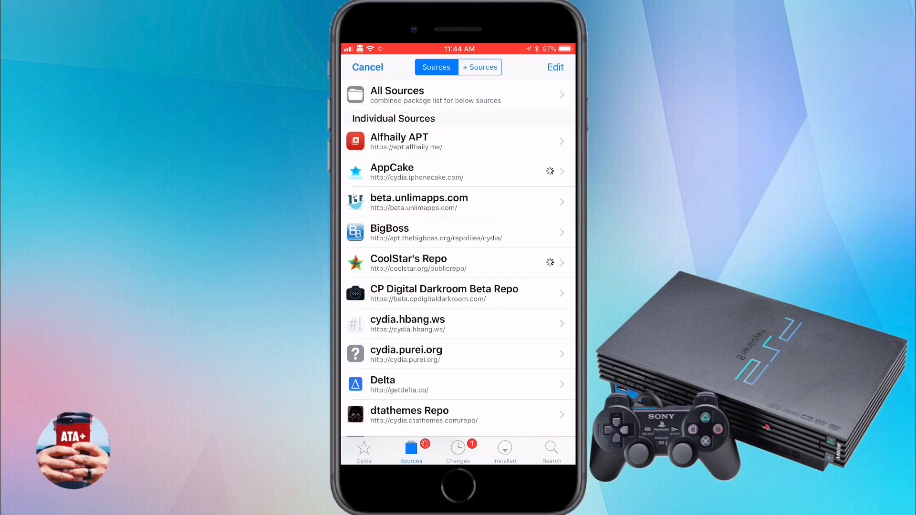
scroll("down", 3)
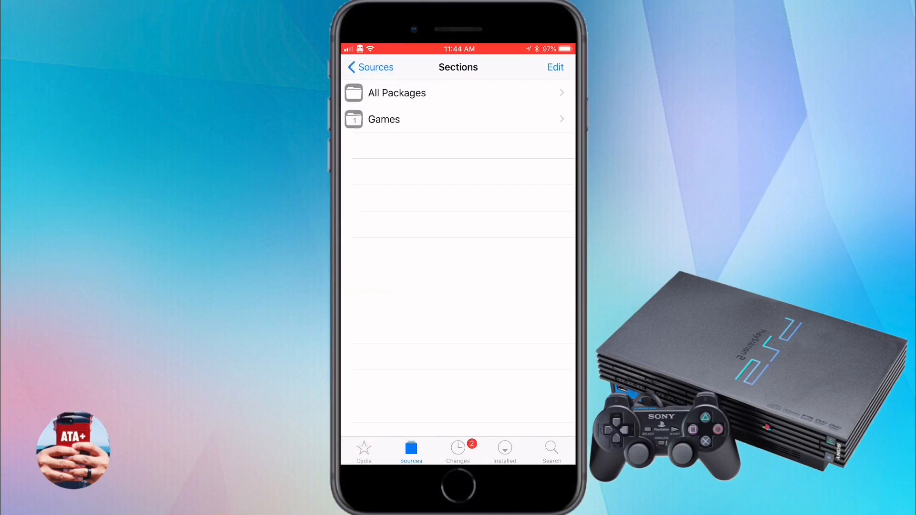
left_click(384, 119)
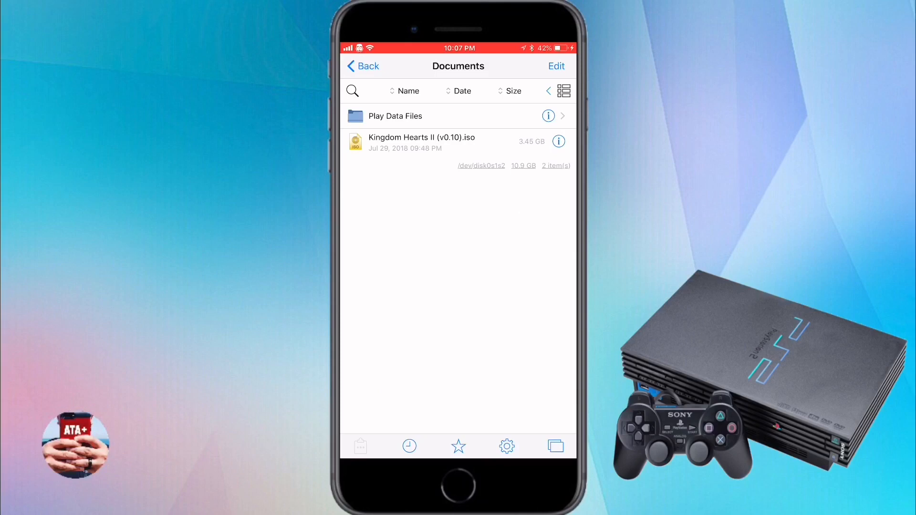
In Filza, go from / through var, mobile, Containers and Data into Application
left_click(361, 66)
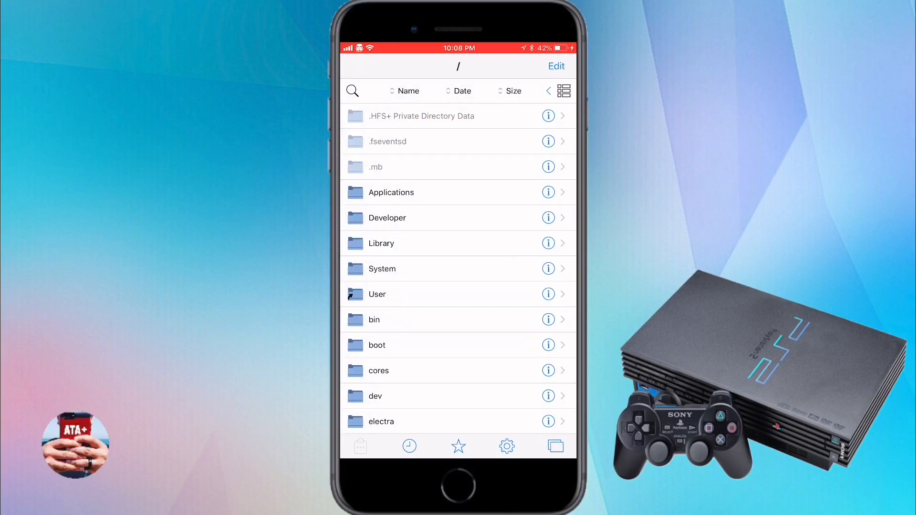
scroll("down", 3)
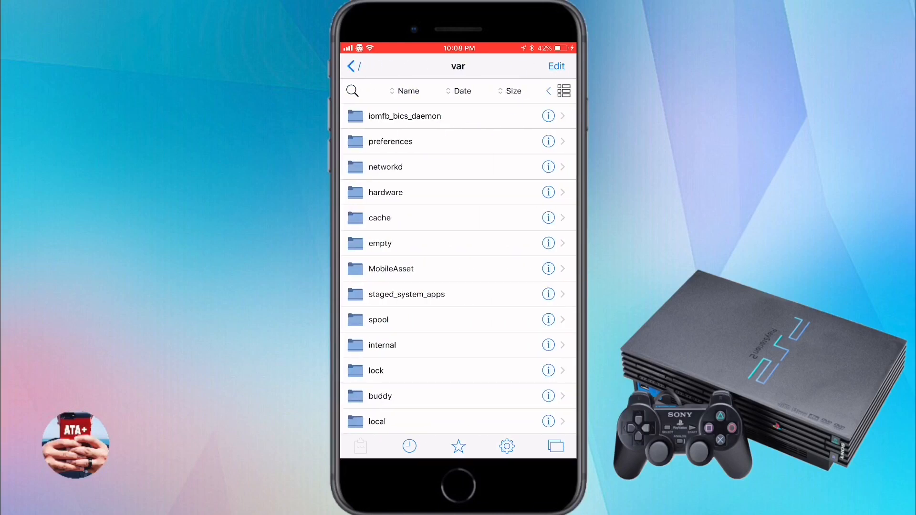
scroll("down", 3)
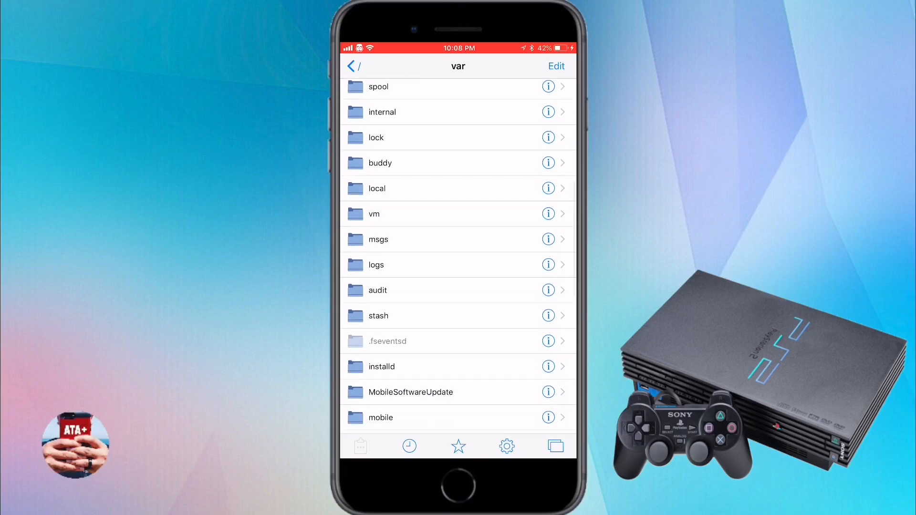
scroll("down", 3)
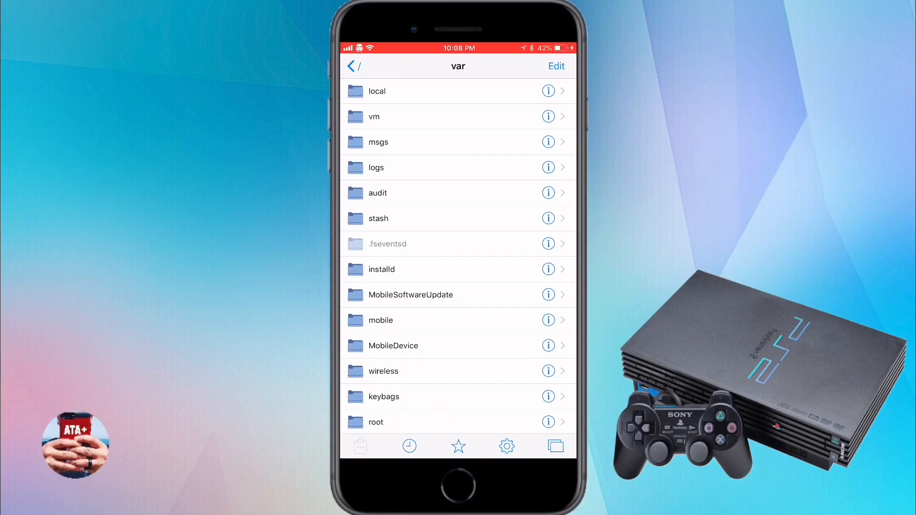
left_click(380, 320)
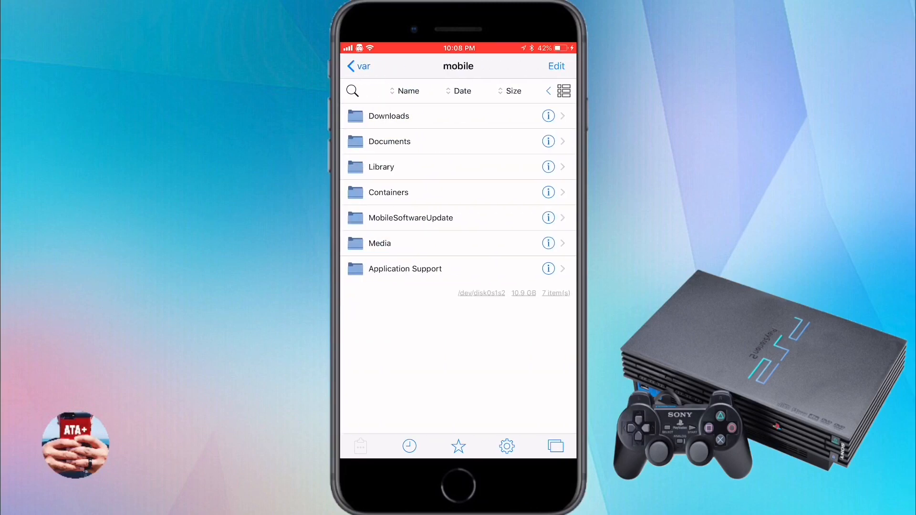
left_click(388, 193)
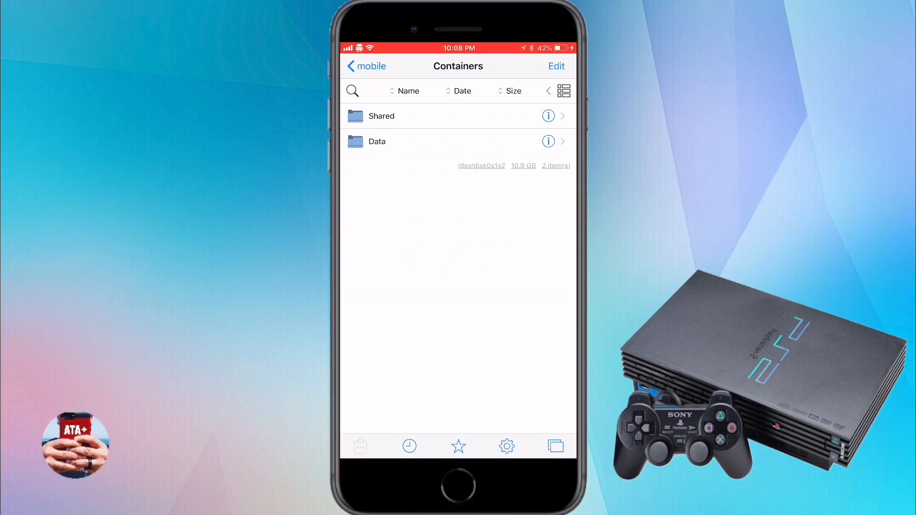
left_click(377, 142)
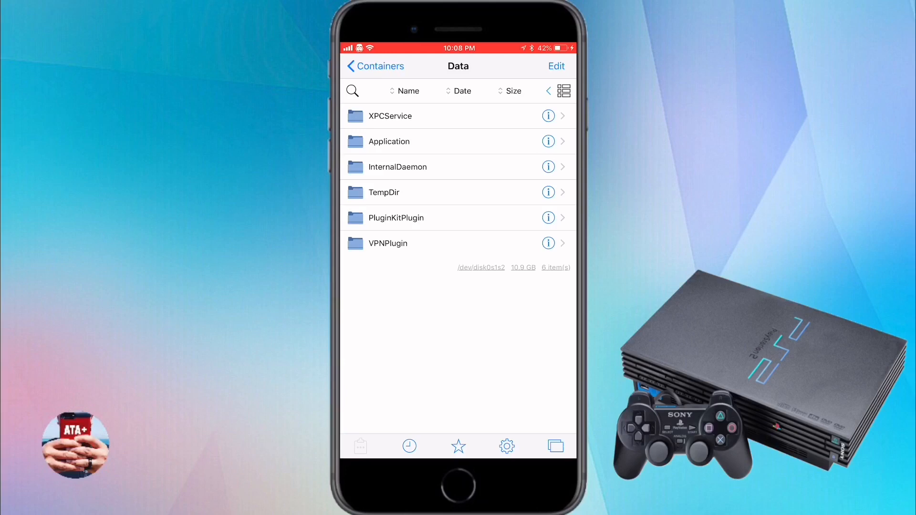
left_click(390, 141)
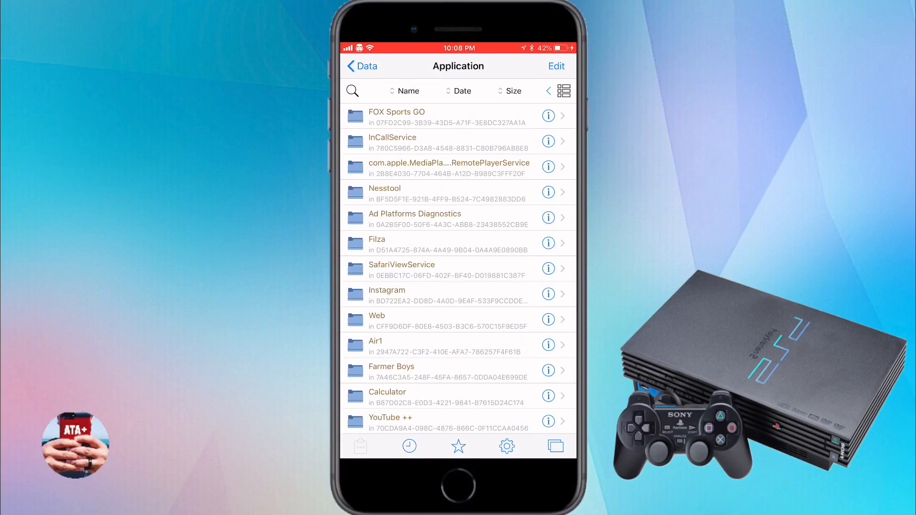
Find the Play! app's container and open its Documents folder
scroll("down", 3)
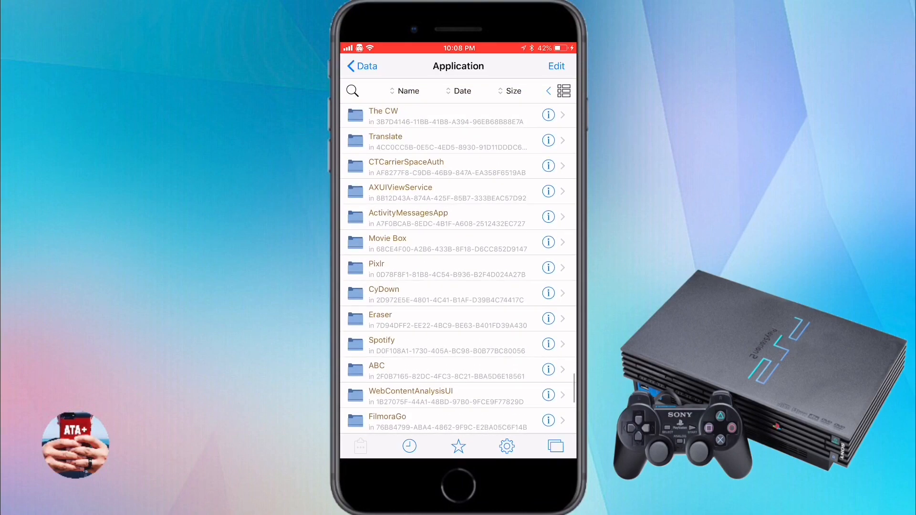
scroll("down", 3)
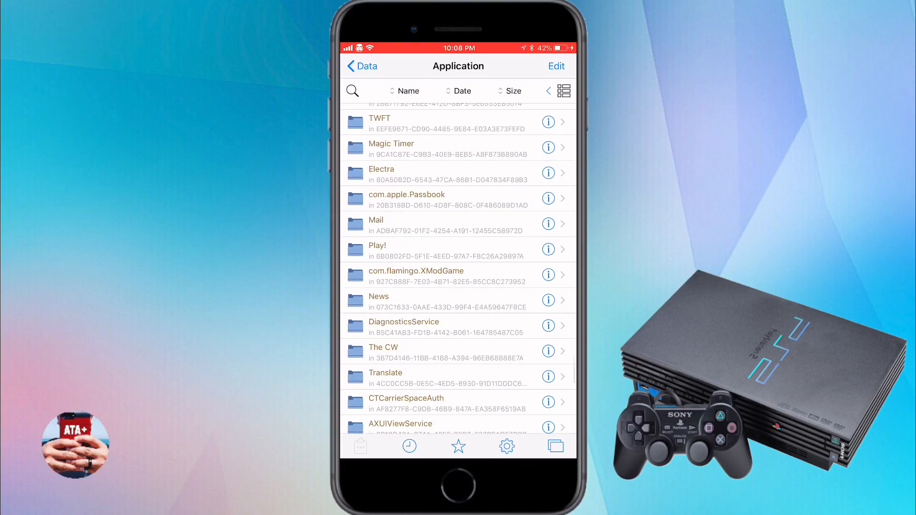
scroll("down", 3)
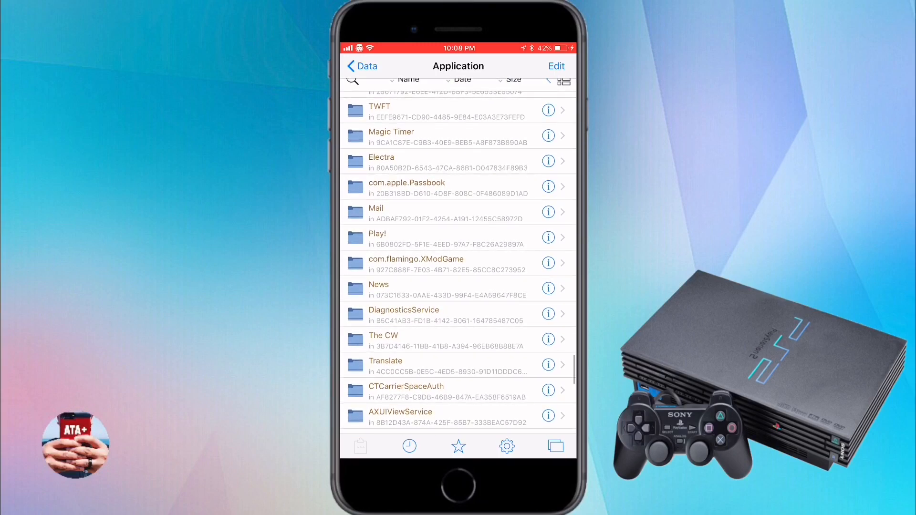
left_click(377, 237)
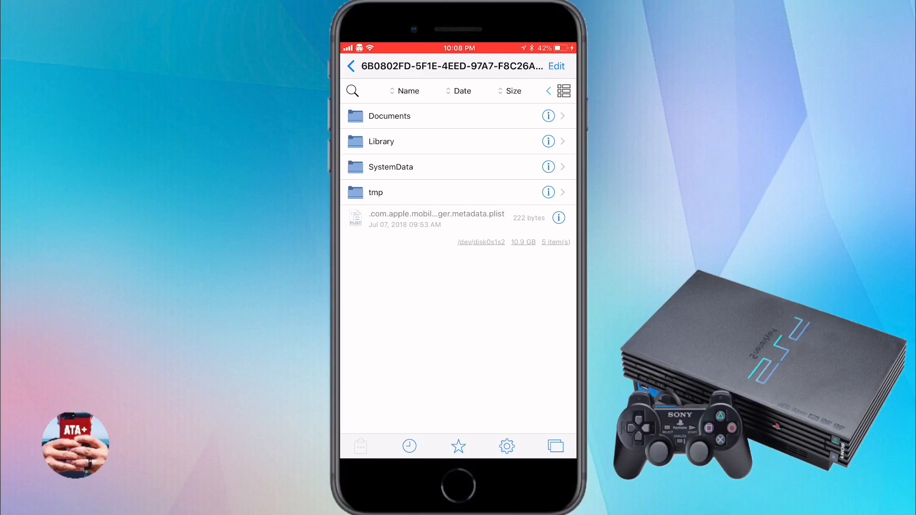
left_click(389, 115)
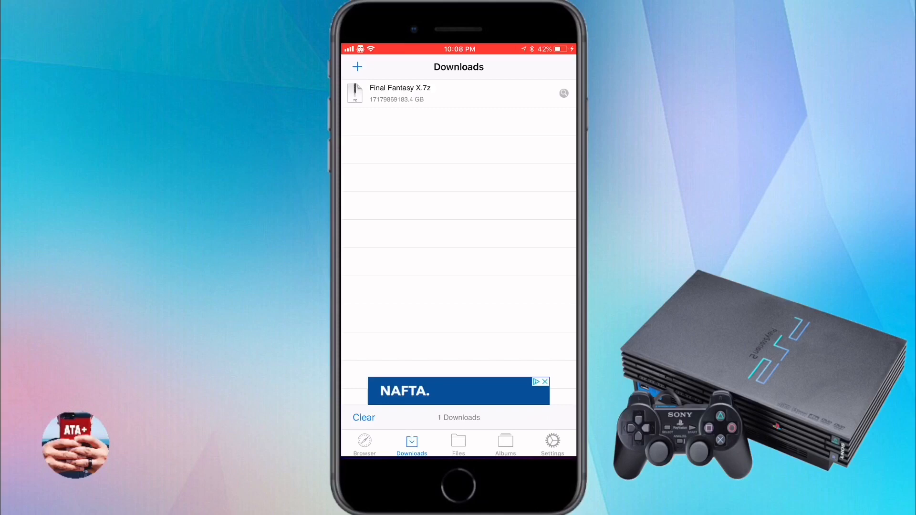
Switch from Files to the Browser tab and back to Files showing Downloads
left_click(457, 442)
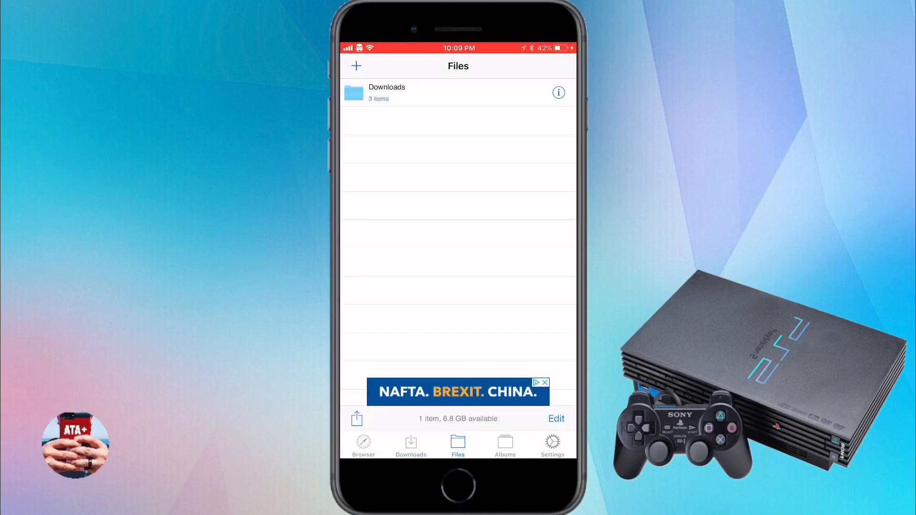
left_click(362, 445)
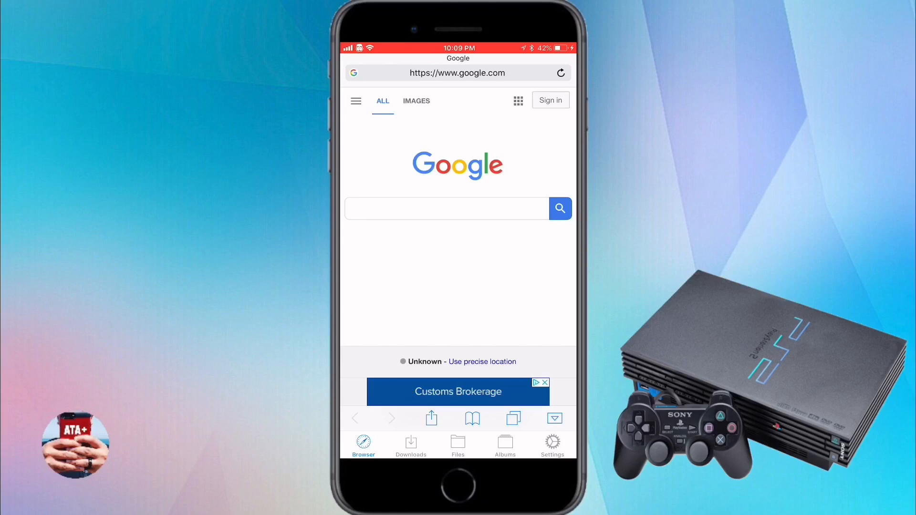
left_click(458, 445)
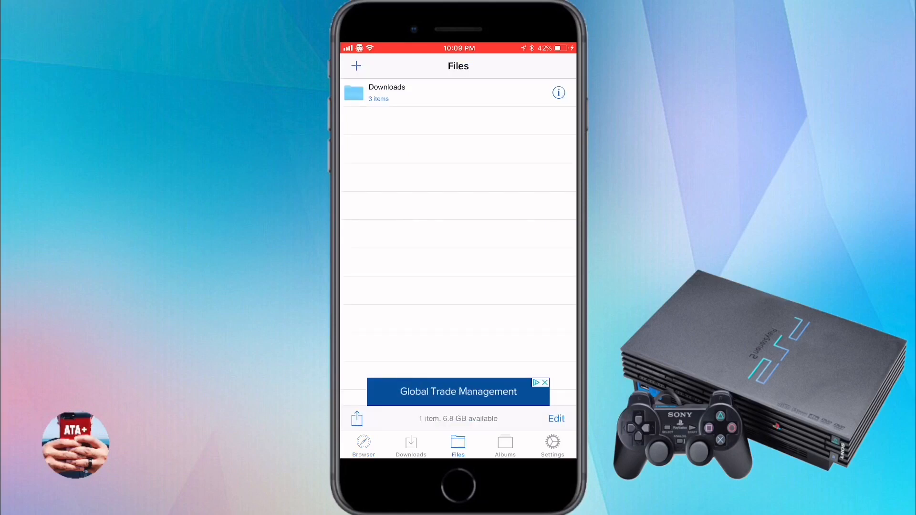